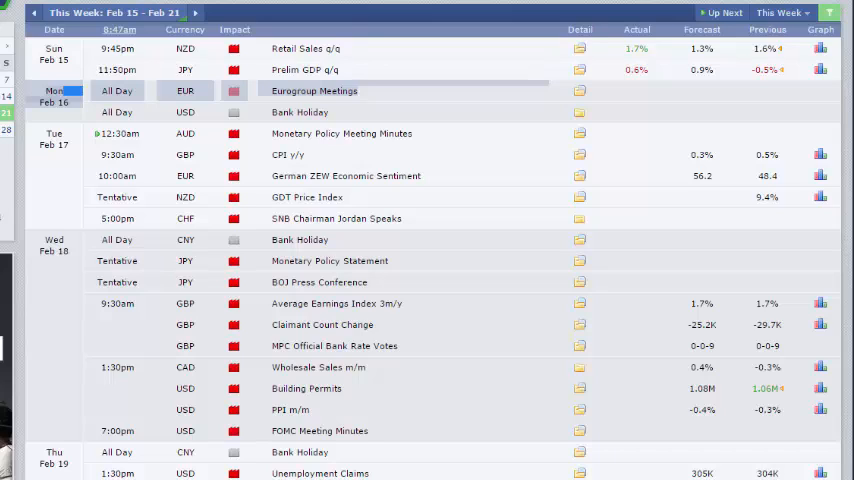
mouse_move(102, 122)
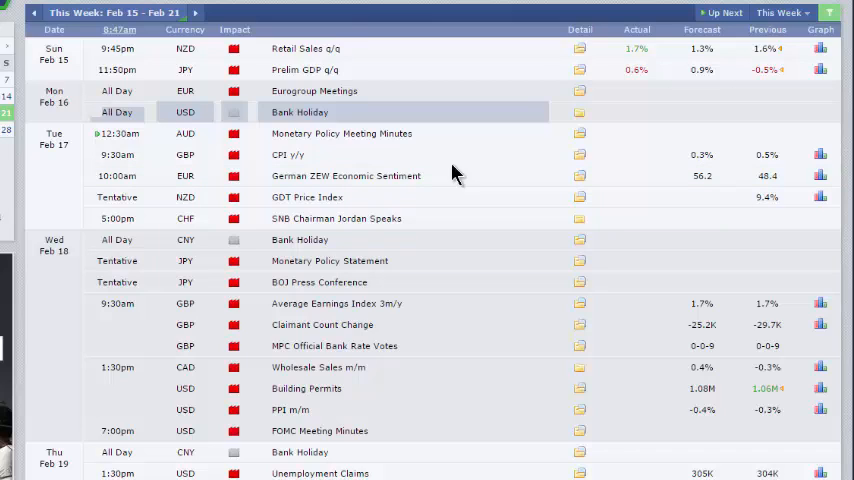
mouse_move(346, 138)
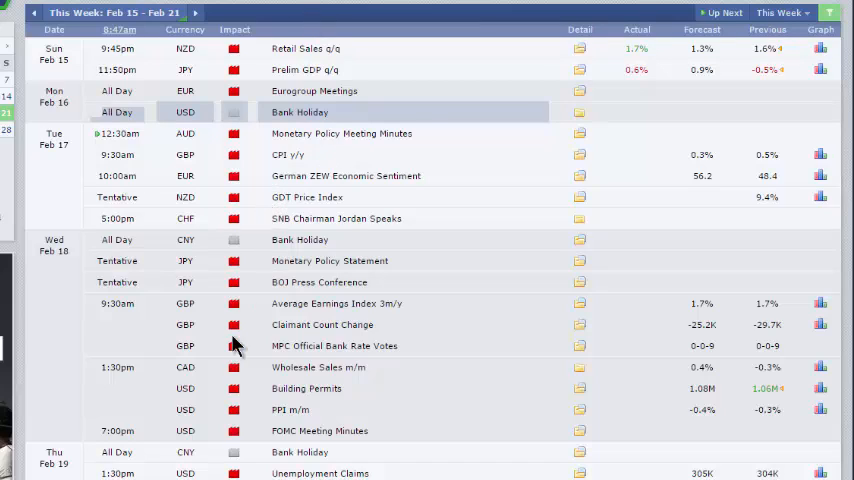
scroll("down", 3)
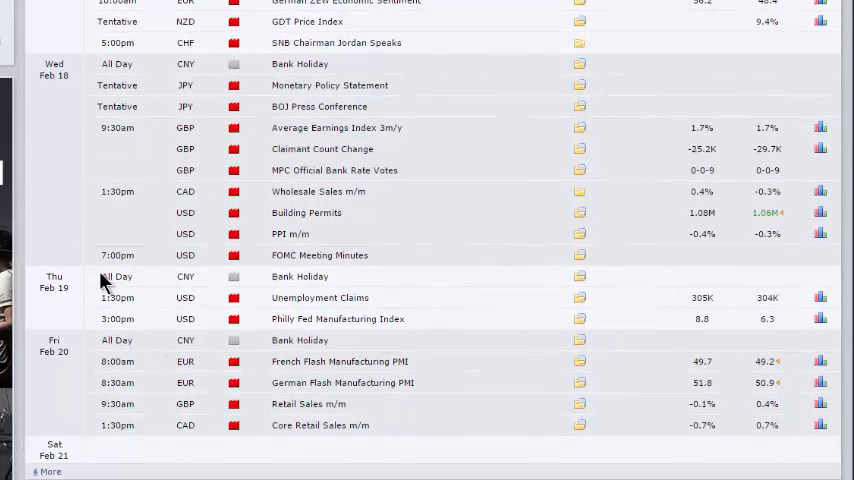
scroll("down", 3)
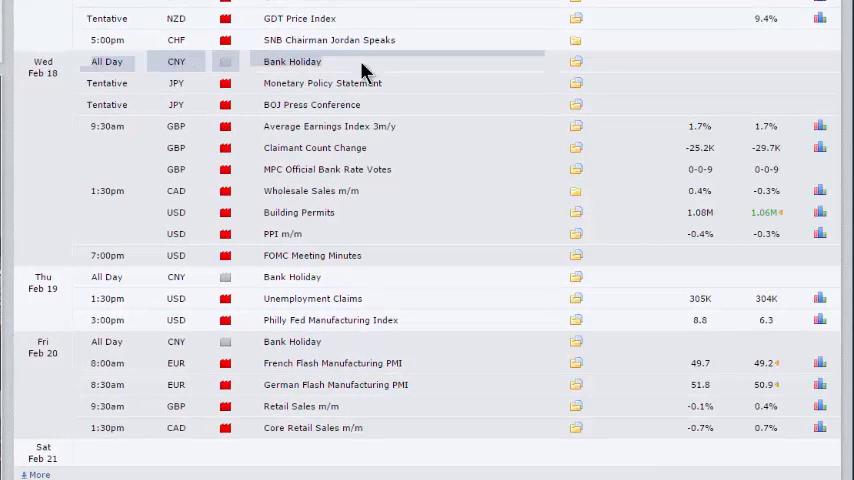
mouse_move(324, 168)
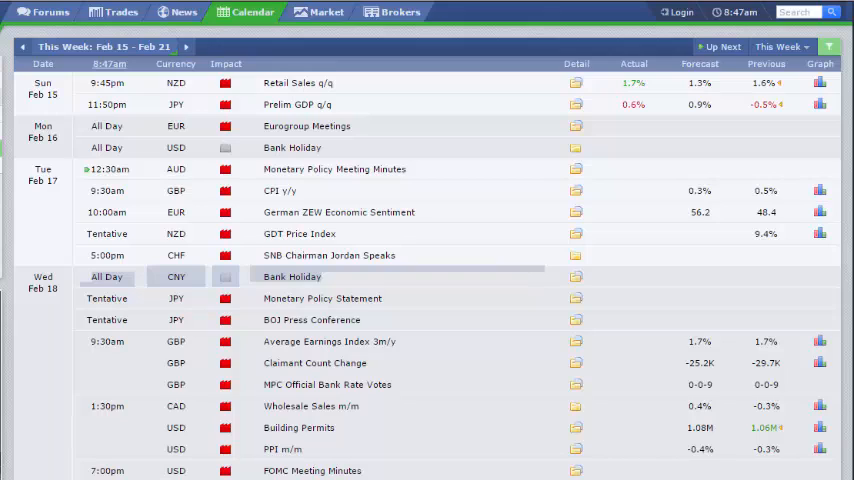
mouse_move(390, 228)
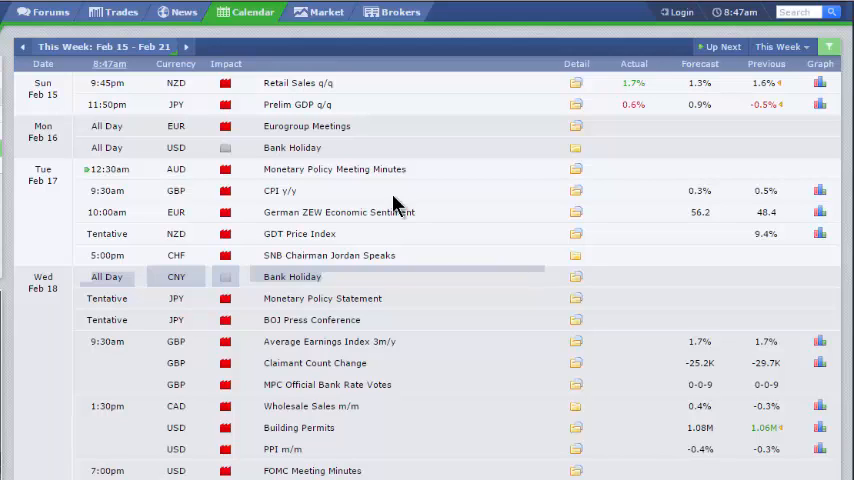
mouse_move(144, 168)
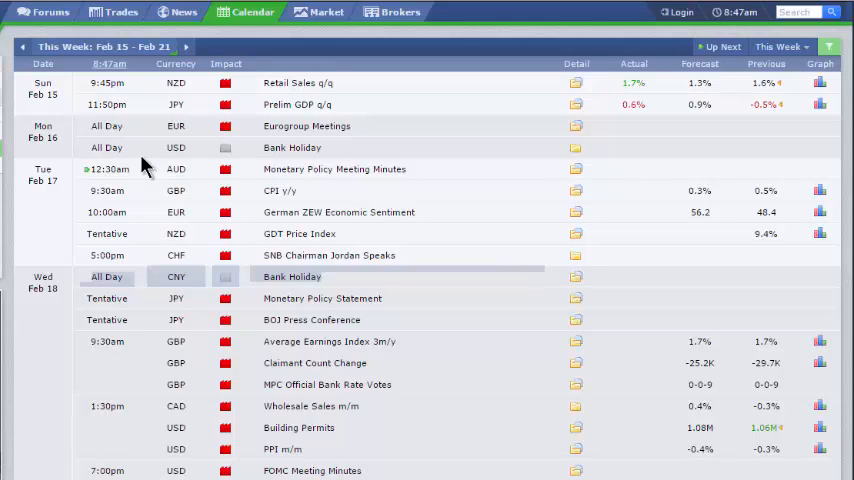
mouse_move(186, 10)
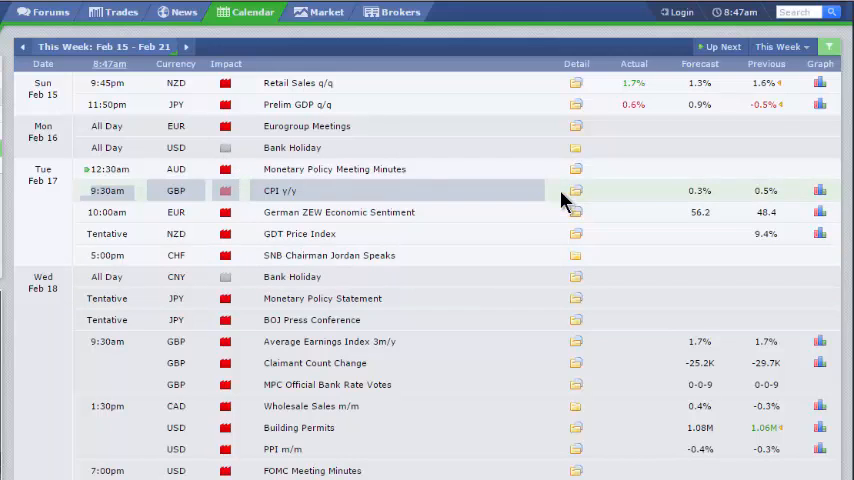
mouse_move(708, 192)
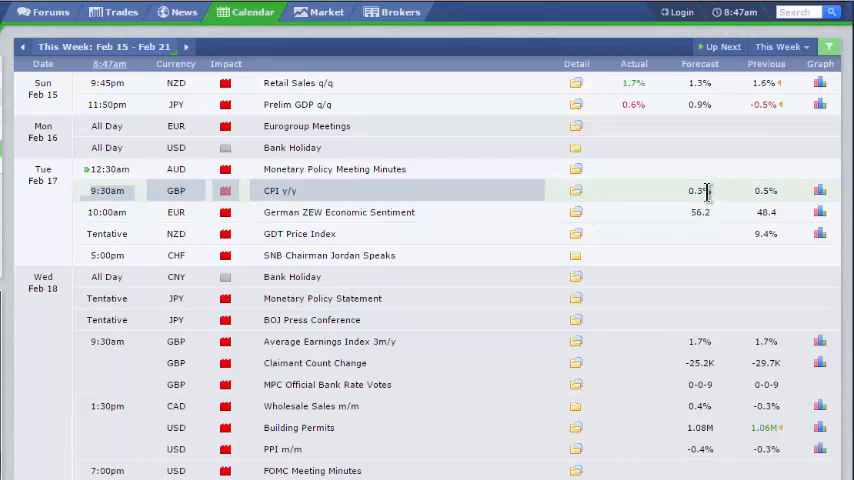
mouse_move(688, 236)
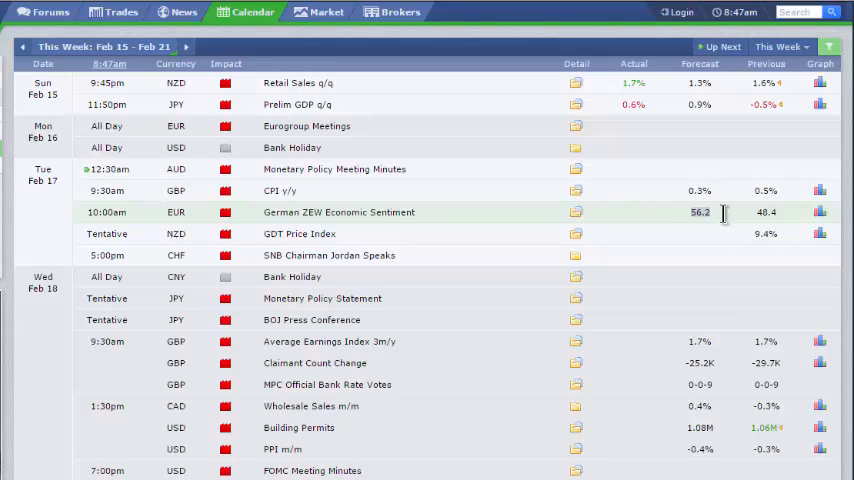
mouse_move(544, 256)
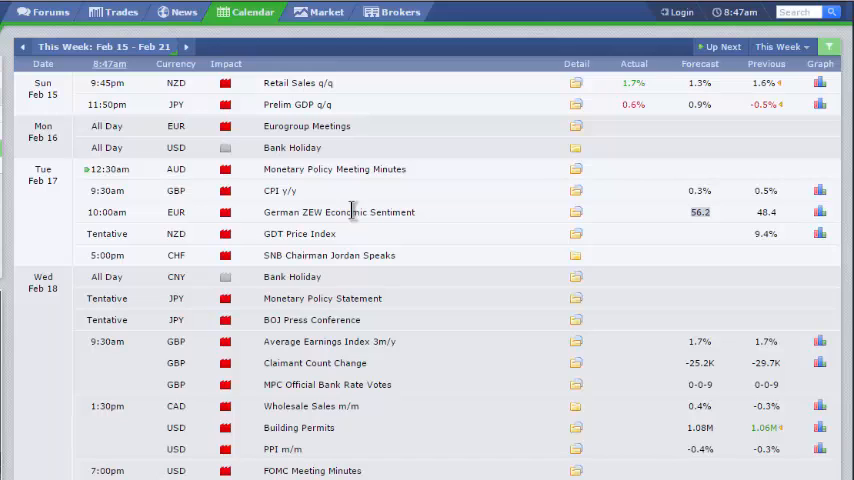
mouse_move(352, 212)
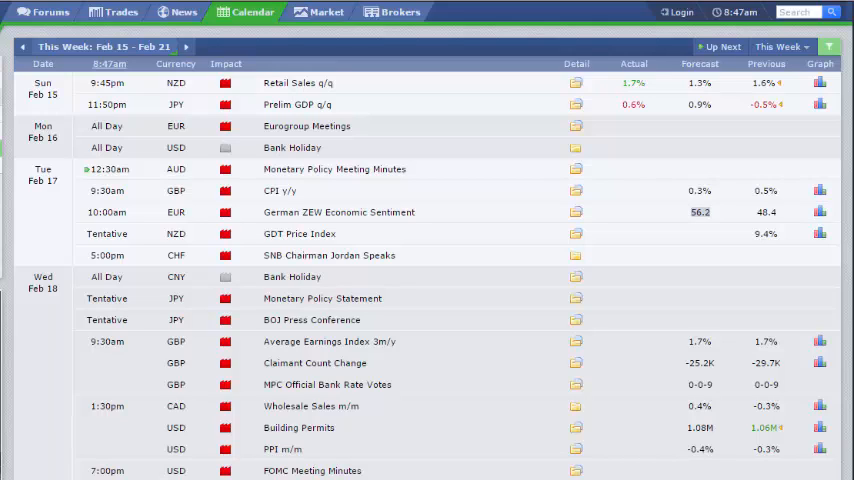
mouse_move(296, 256)
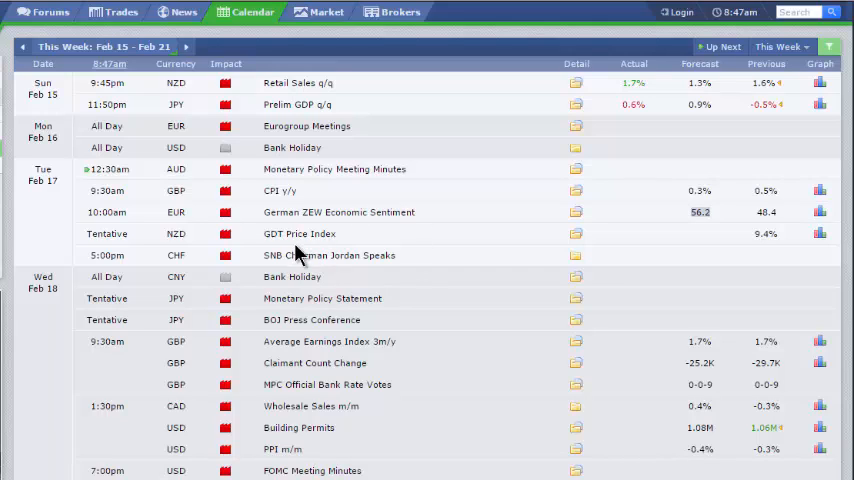
mouse_move(322, 320)
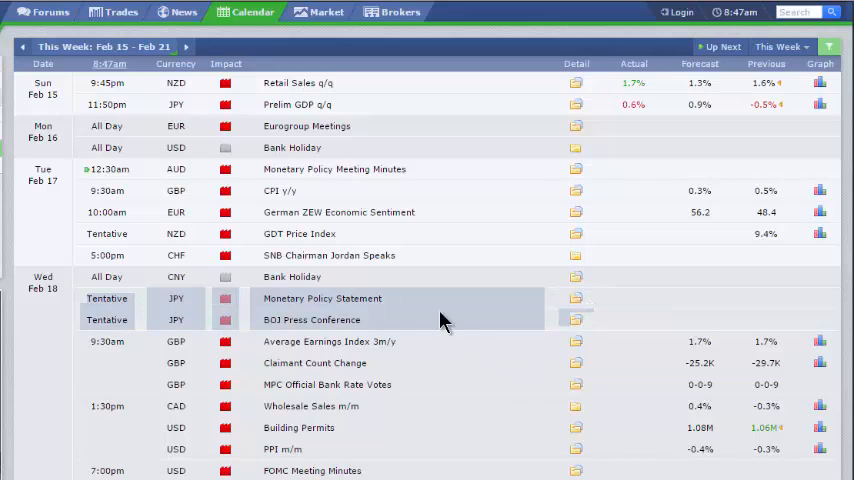
mouse_move(378, 320)
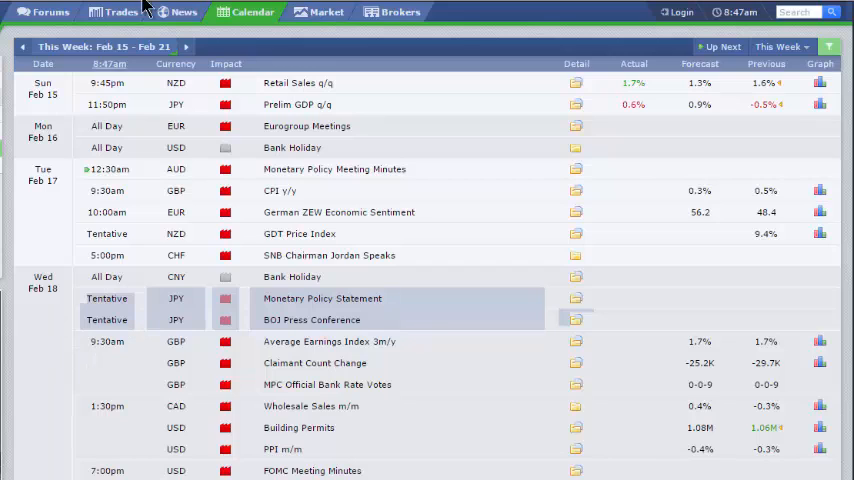
mouse_move(290, 300)
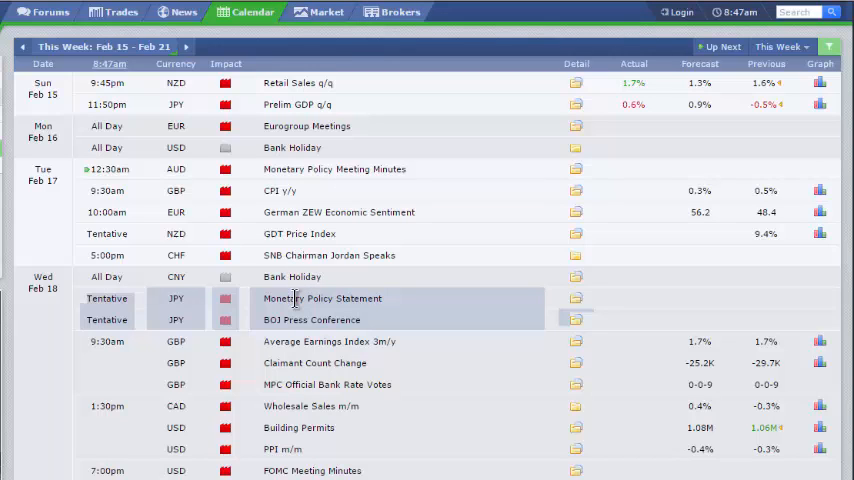
mouse_move(220, 362)
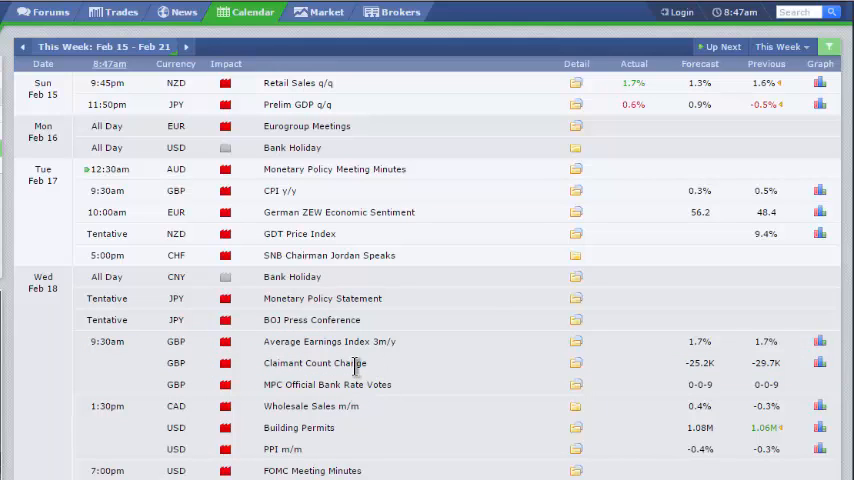
mouse_move(360, 368)
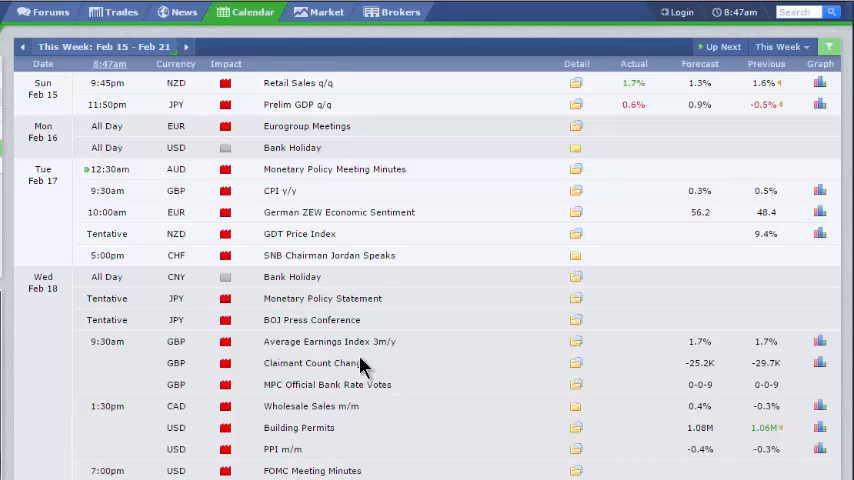
mouse_move(196, 40)
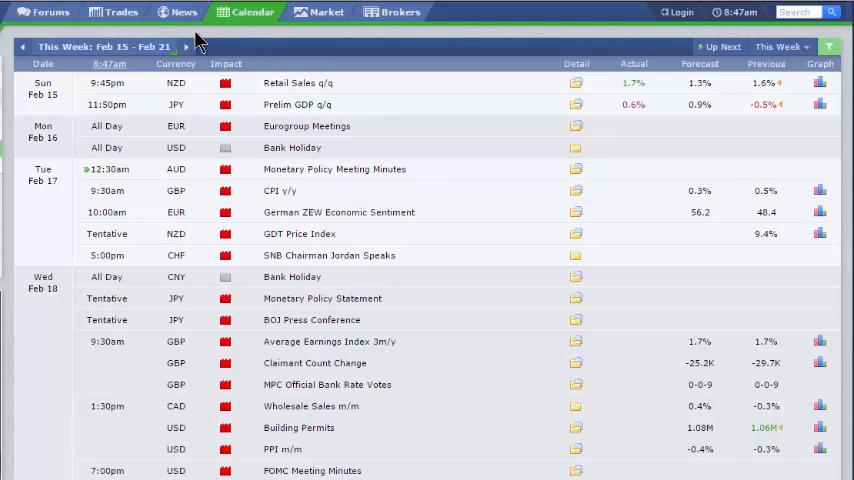
mouse_move(168, 368)
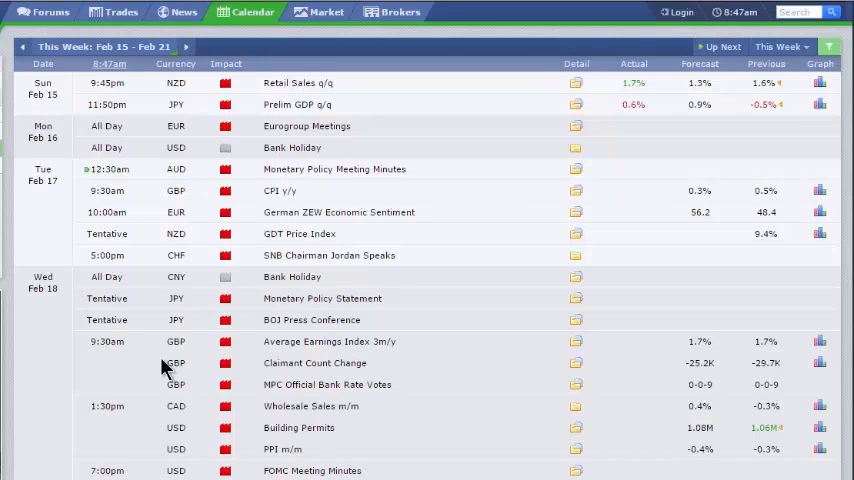
mouse_move(152, 372)
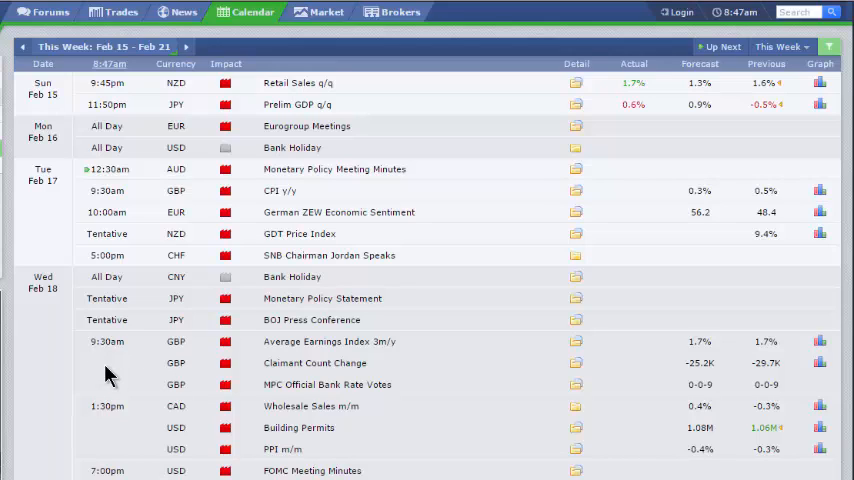
mouse_move(316, 448)
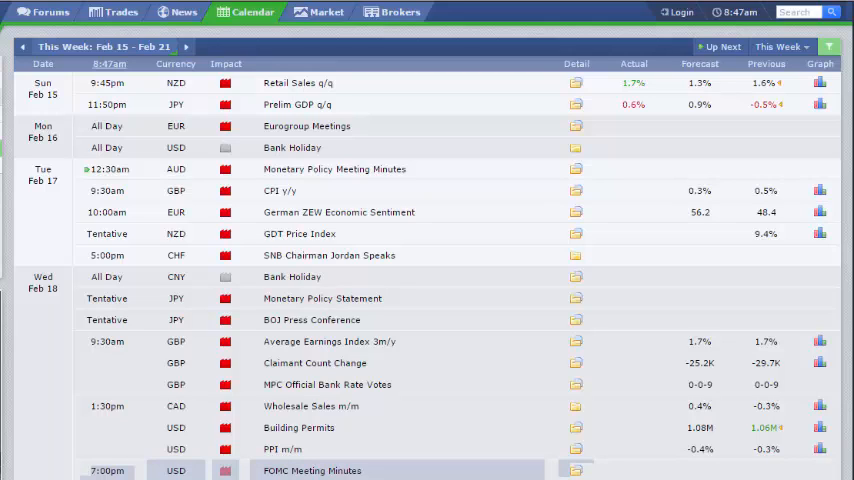
scroll("down", 3)
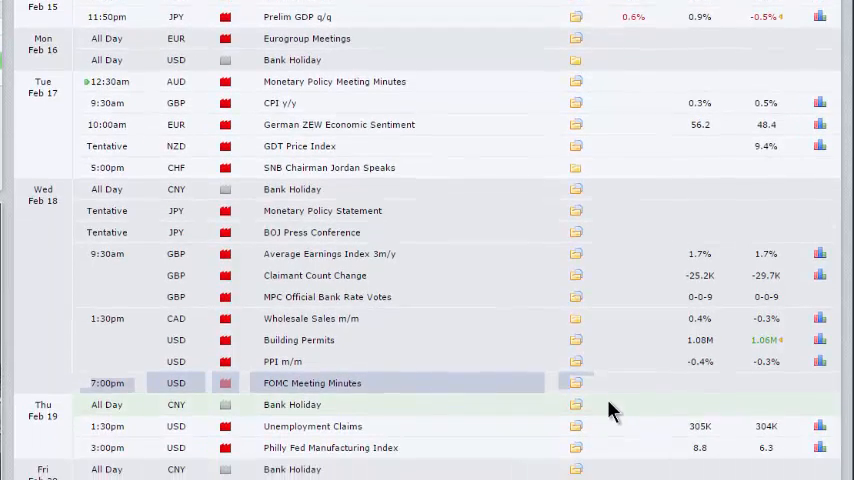
scroll("down", 3)
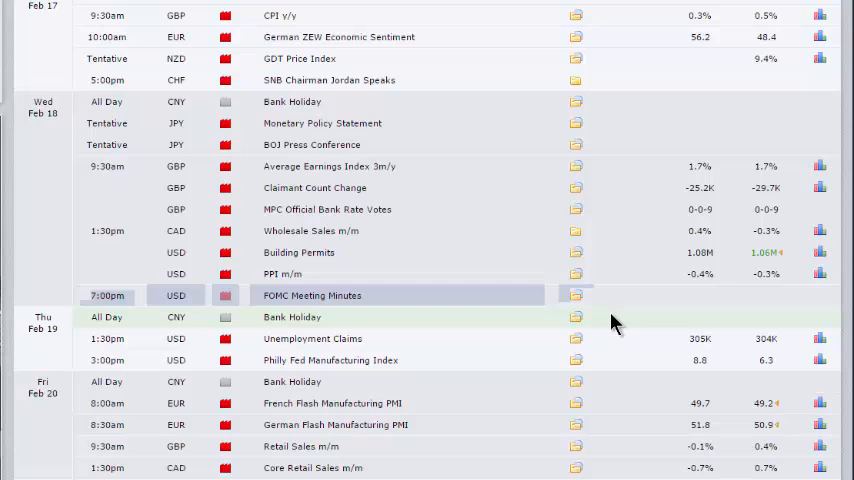
mouse_move(578, 190)
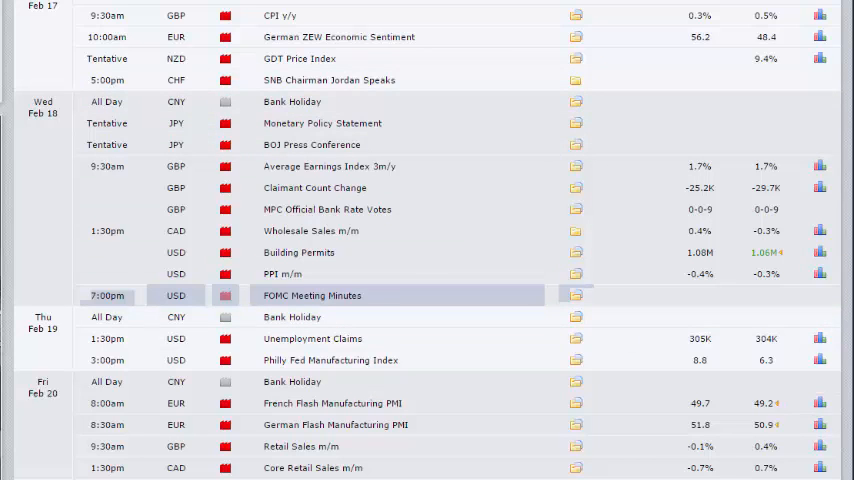
mouse_move(392, 308)
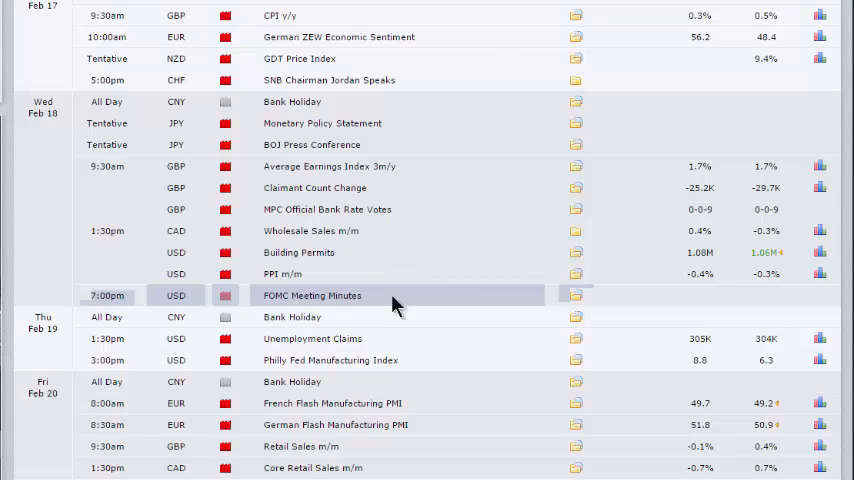
mouse_move(536, 290)
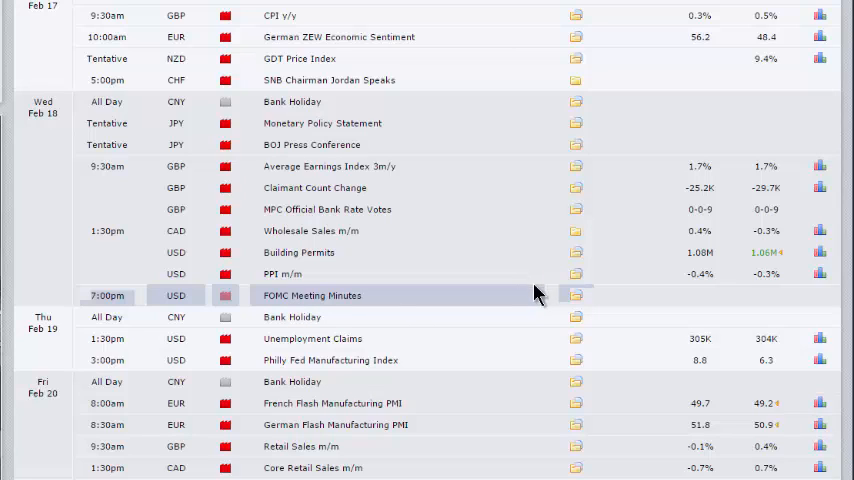
mouse_move(436, 334)
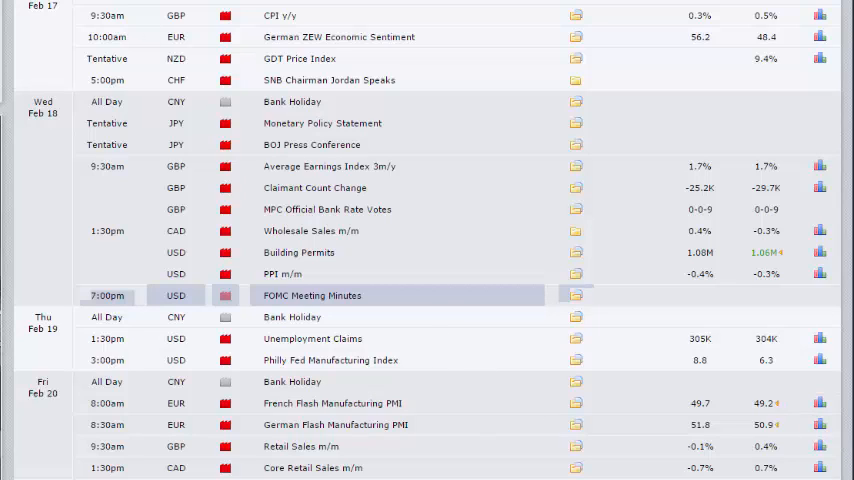
mouse_move(472, 290)
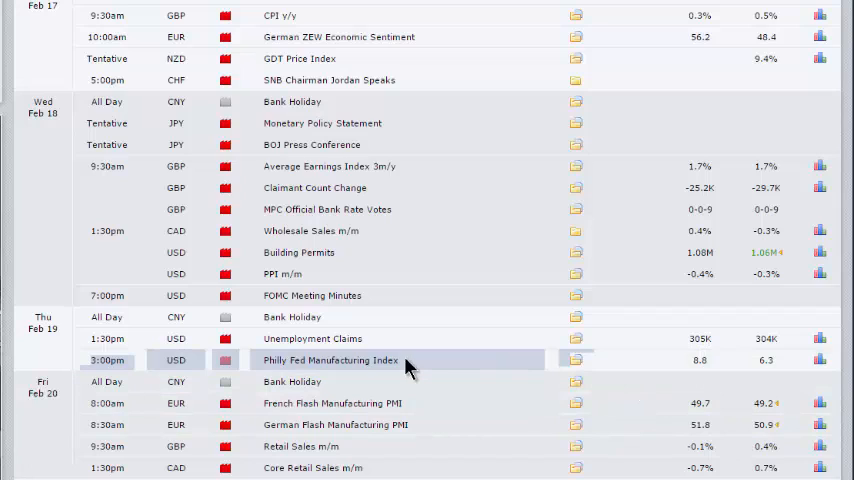
mouse_move(404, 360)
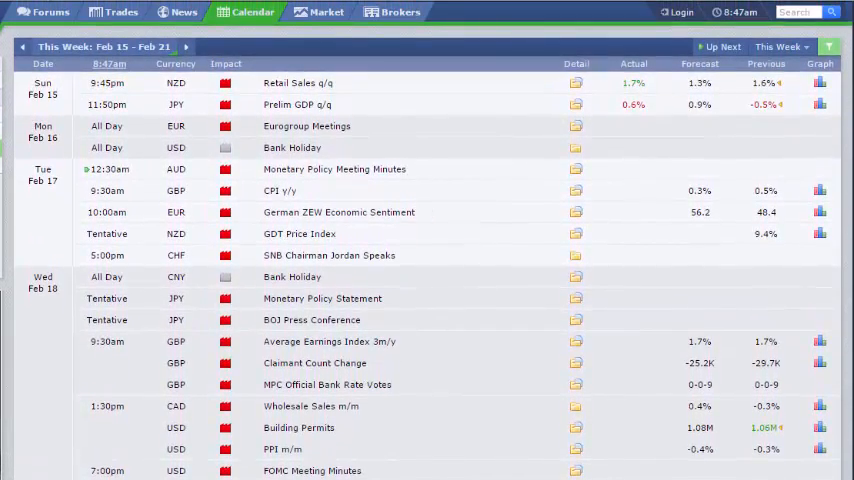
mouse_move(30, 12)
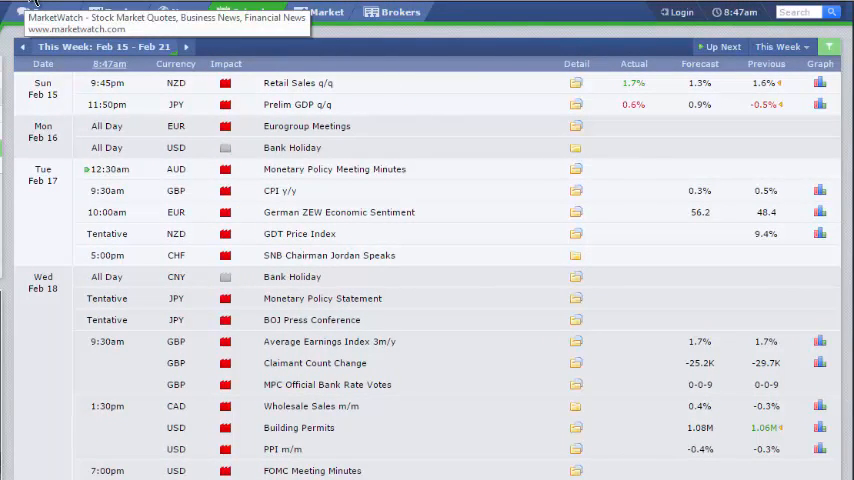
scroll("down", 3)
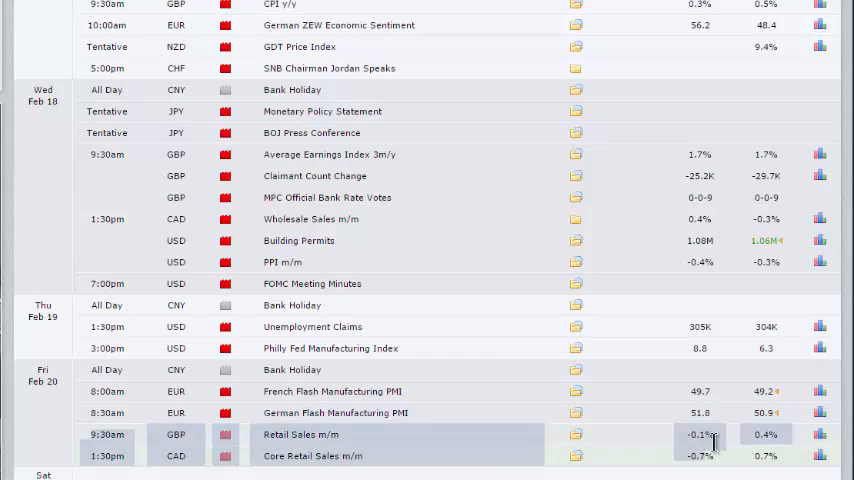
mouse_move(704, 470)
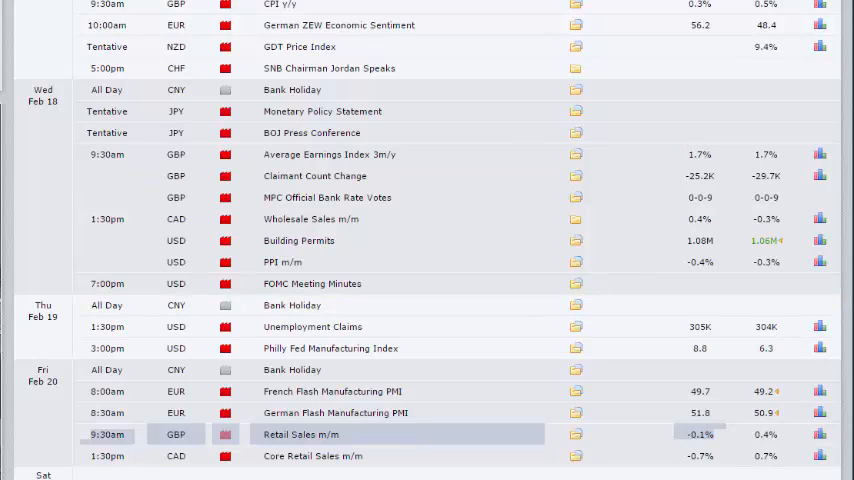
scroll("up", 3)
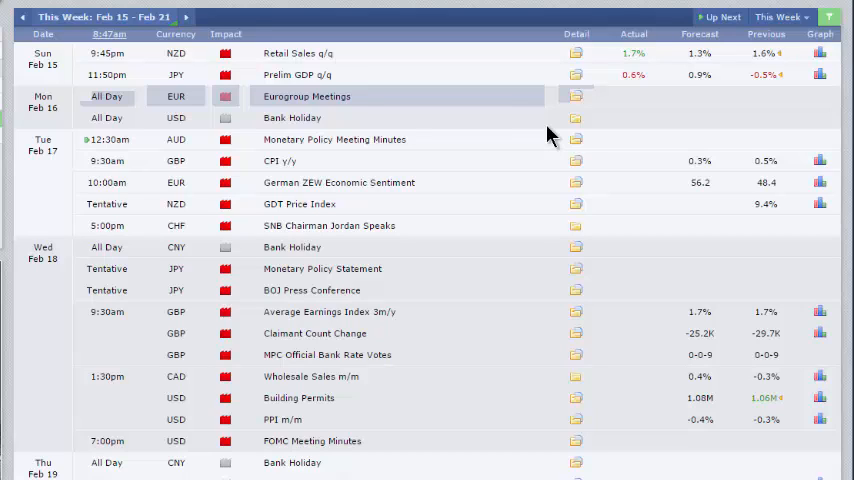
mouse_move(554, 136)
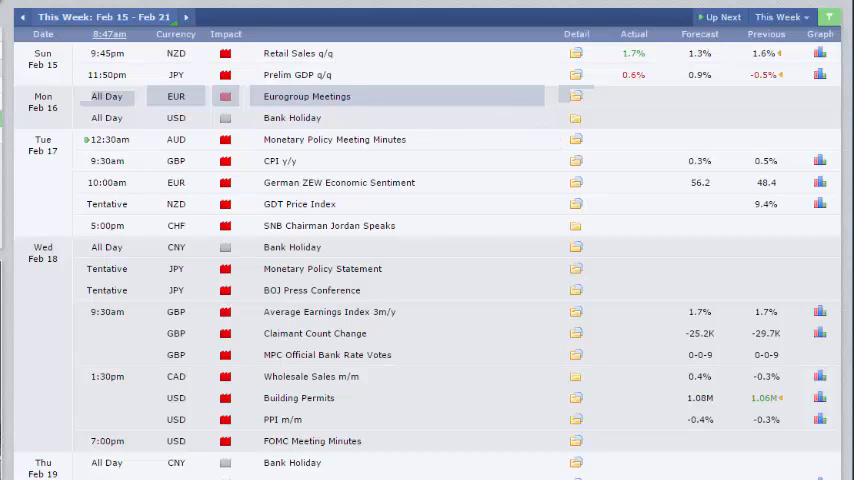